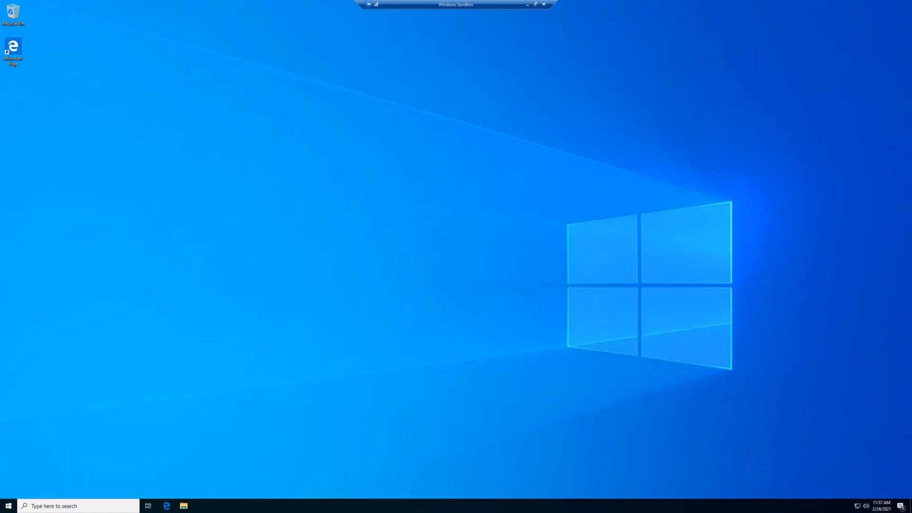
pyautogui.moveTo(145, 471)
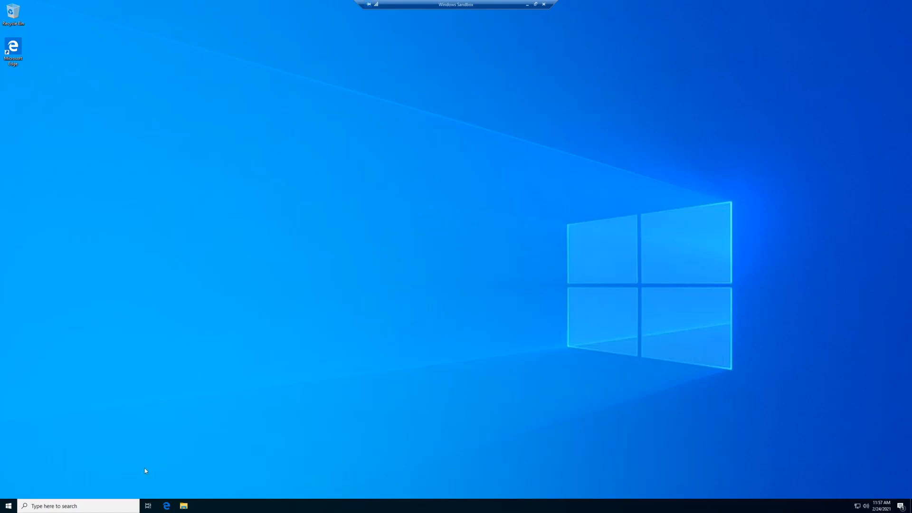
# Search 'control' from the taskbar and open Control Panel from the results.
pyautogui.write('c')
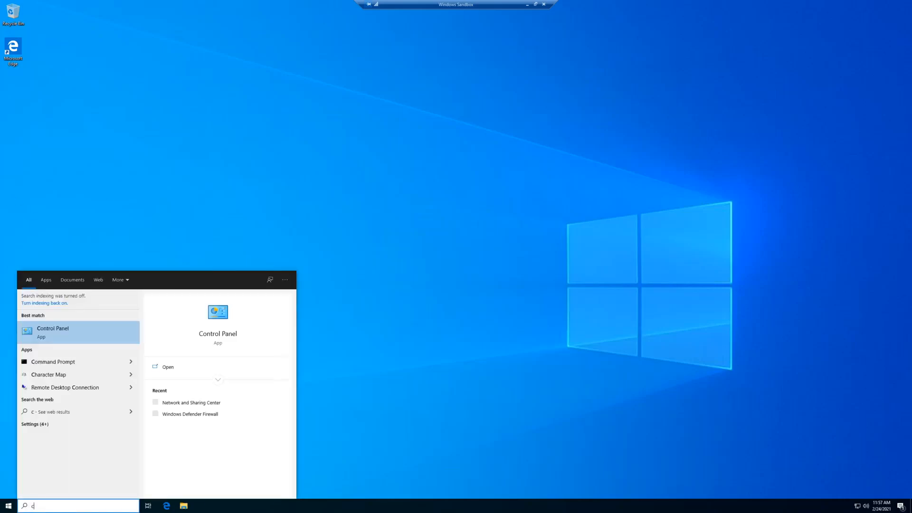
pyautogui.write('ontro')
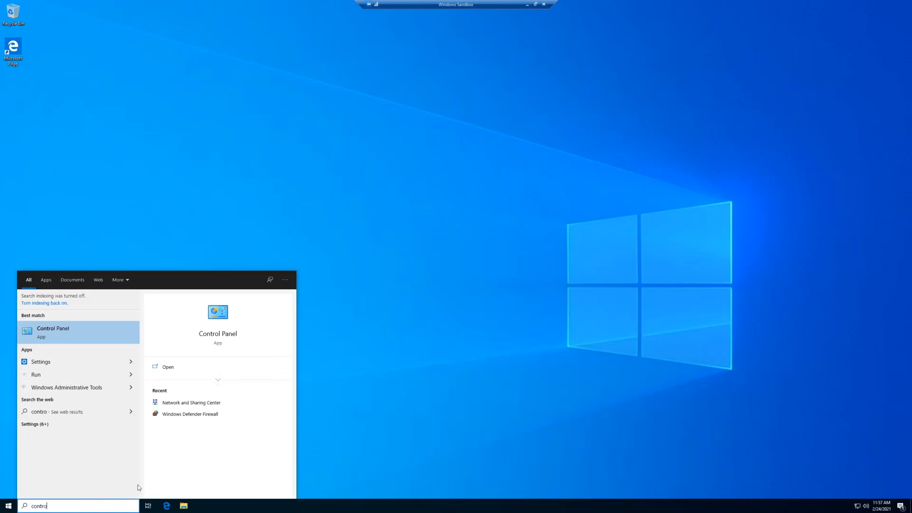
pyautogui.click(52, 332)
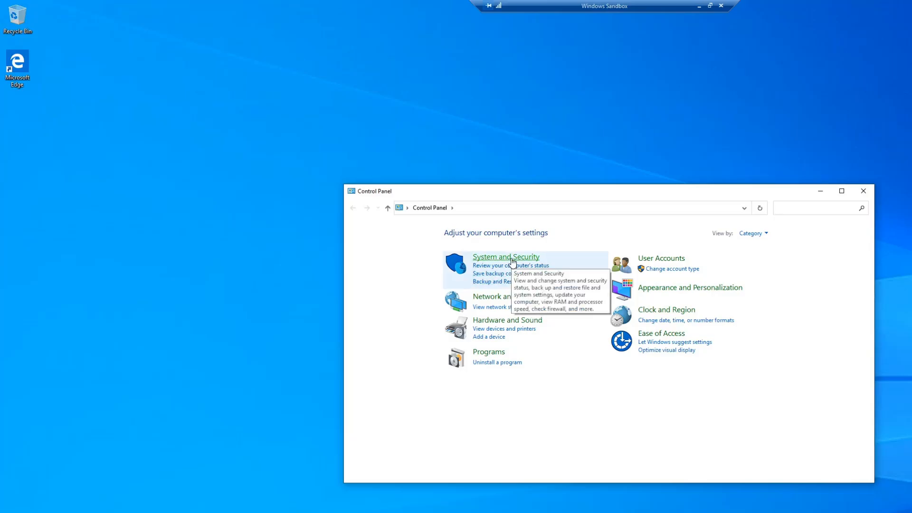
# Go through System and Security to Windows Defender Firewall and its Advanced settings console.
pyautogui.click(504, 257)
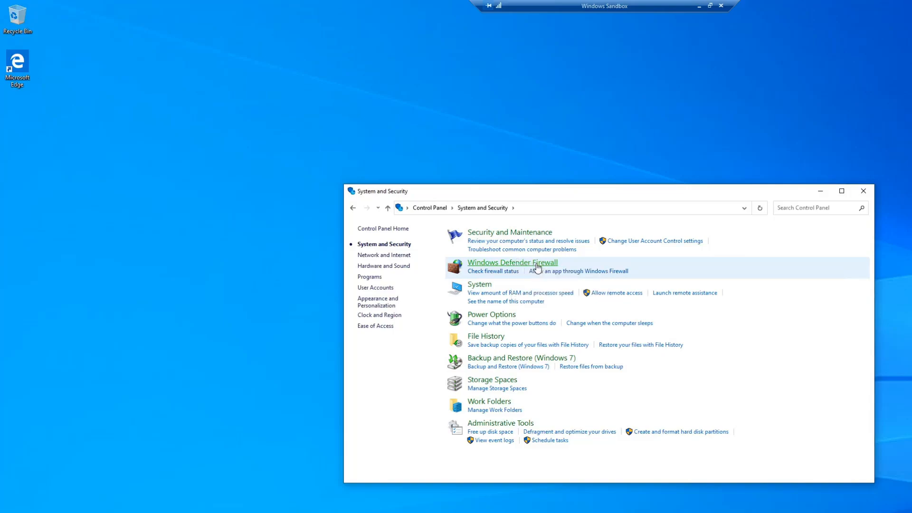
pyautogui.click(512, 262)
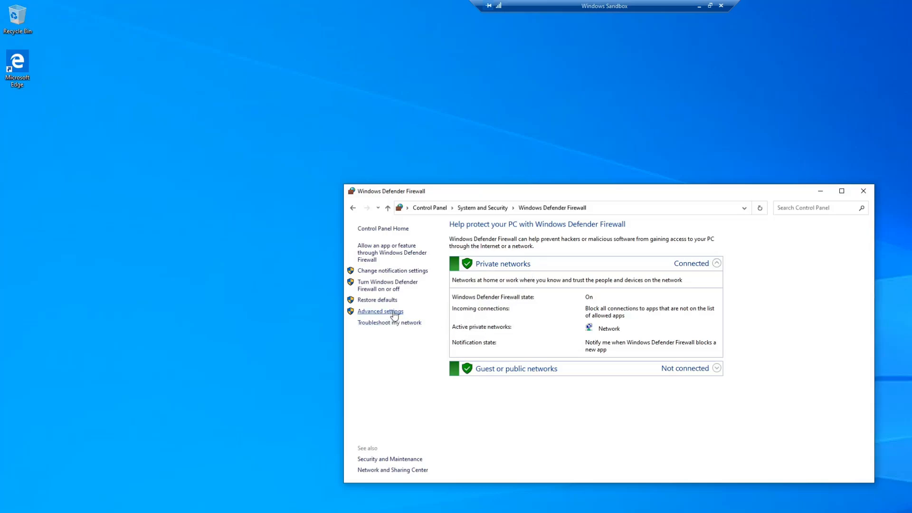
pyautogui.click(380, 311)
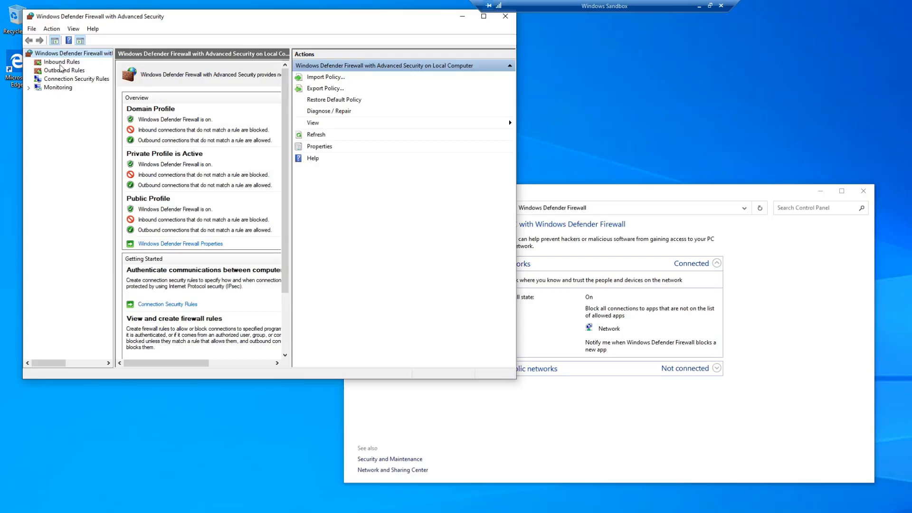
# Show Inbound Rules and launch the New Inbound Rule Wizard.
pyautogui.click(62, 62)
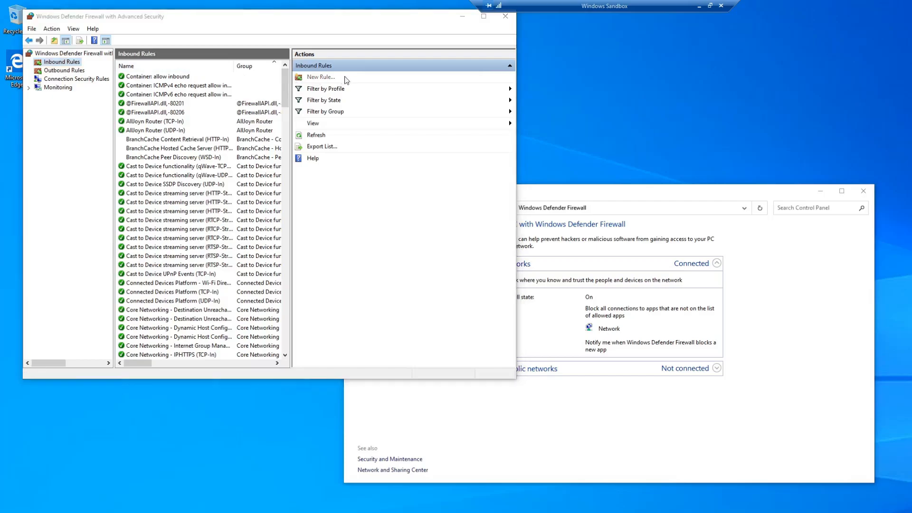
pyautogui.click(320, 77)
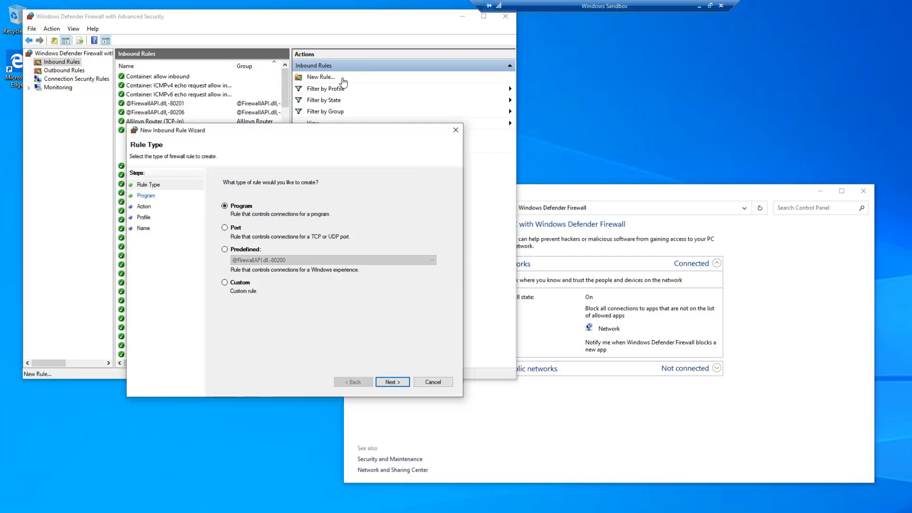
pyautogui.moveTo(357, 134)
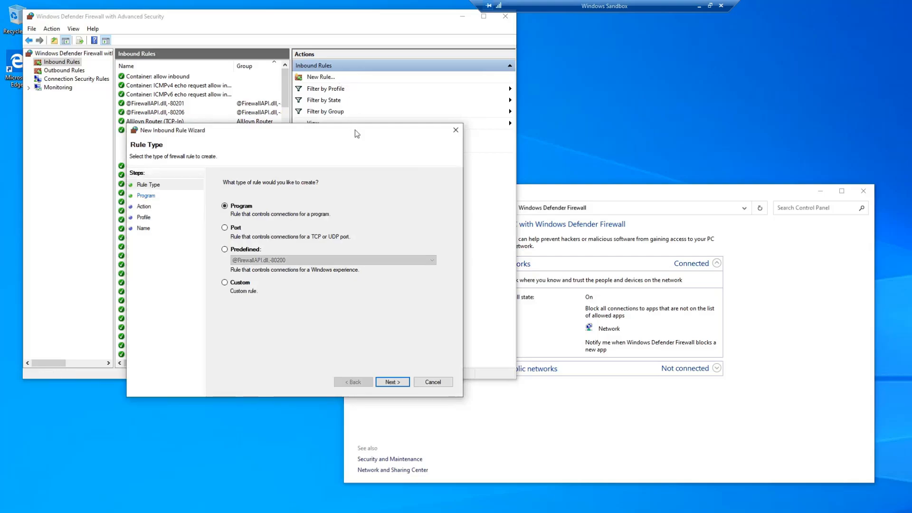
pyautogui.click(225, 228)
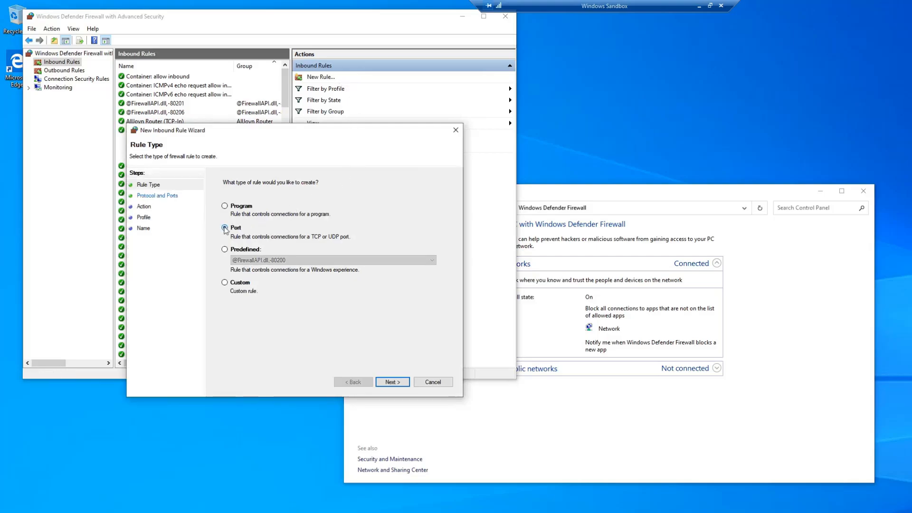
pyautogui.click(392, 381)
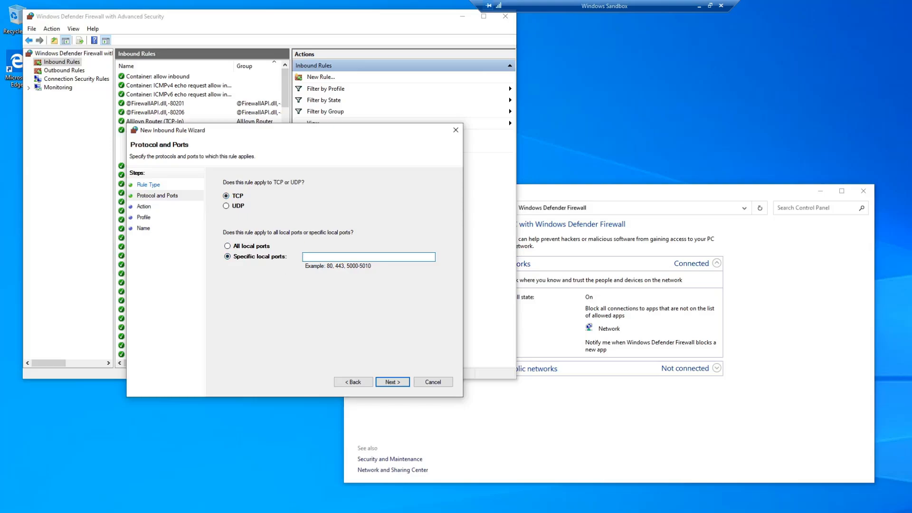
pyautogui.write('12005')
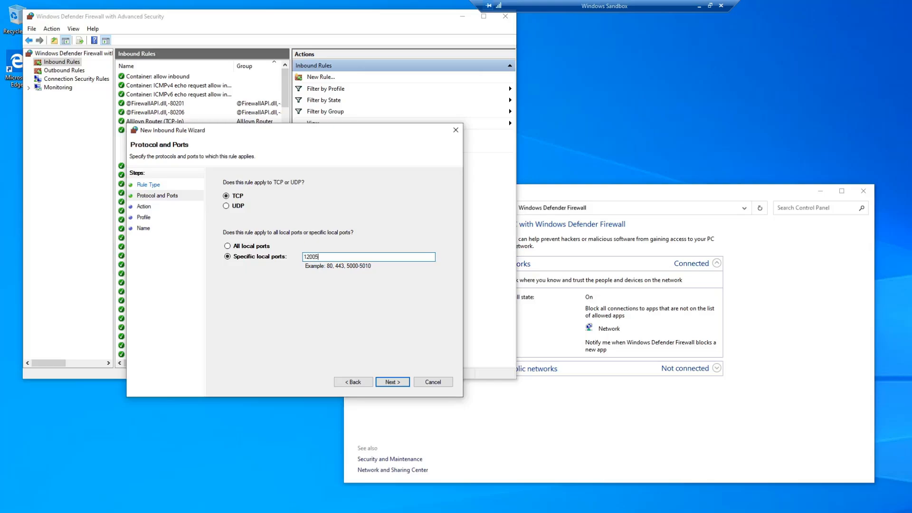
pyautogui.write('-12008')
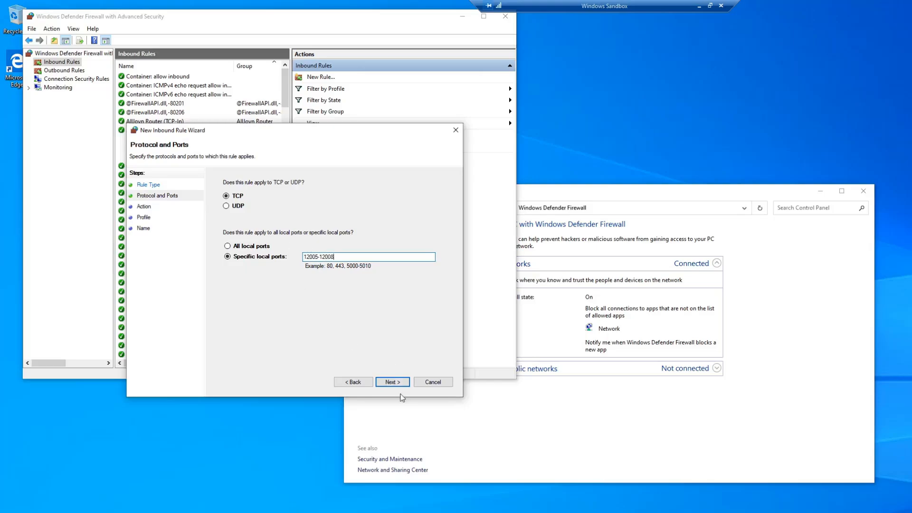
pyautogui.click(391, 382)
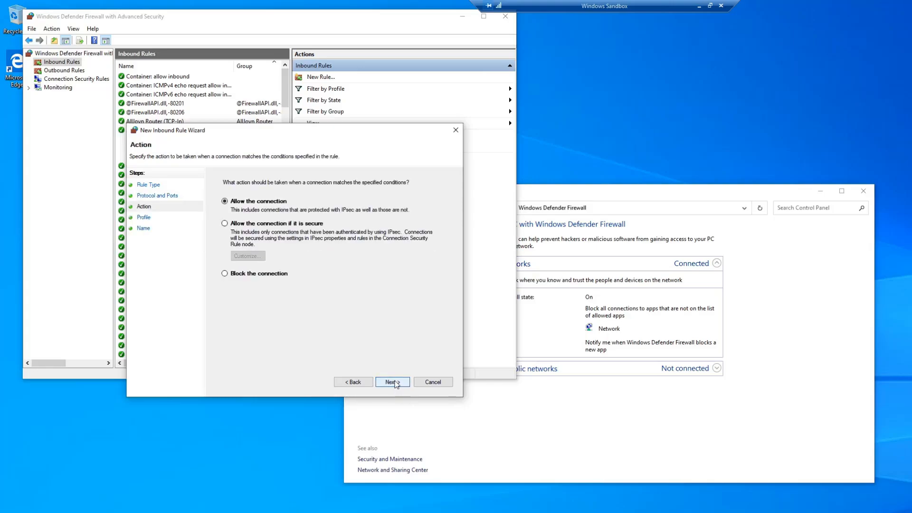
# Keep 'Allow the connection' and clear the Public profile, leaving Domain and Private.
pyautogui.click(392, 381)
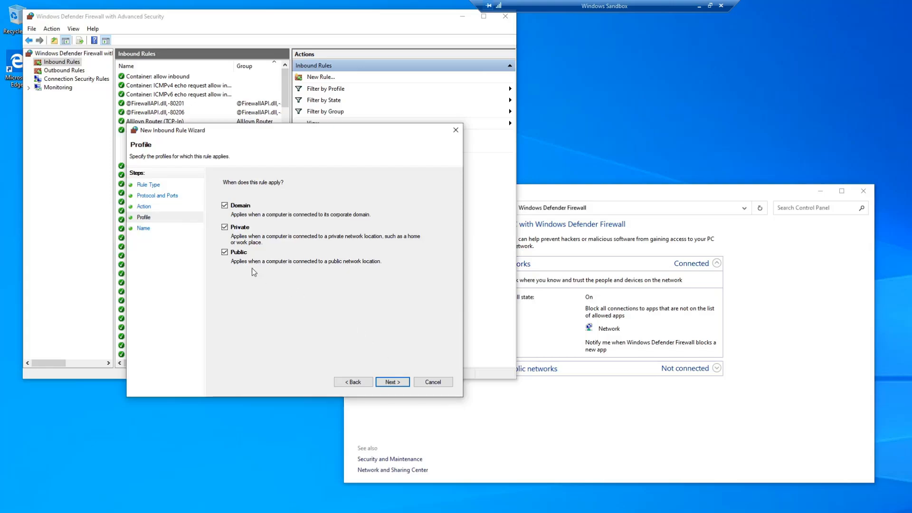
pyautogui.click(225, 252)
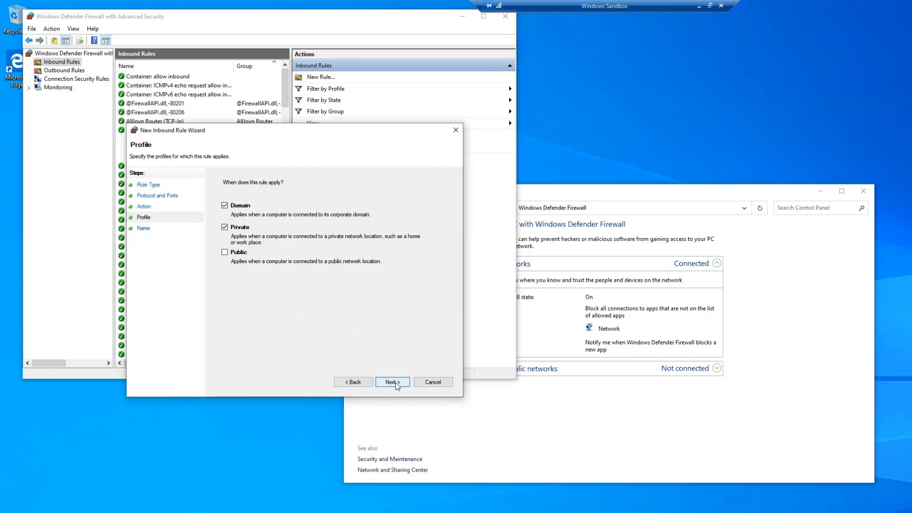
pyautogui.click(391, 381)
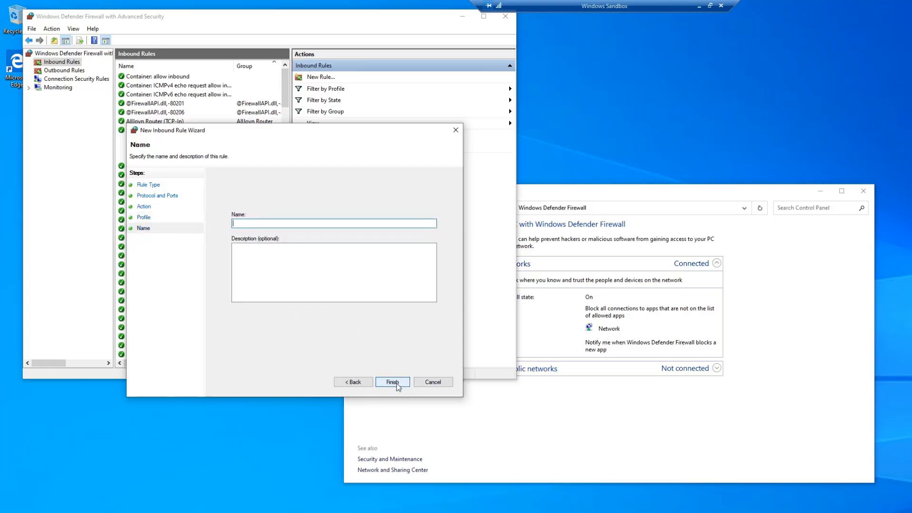
# Enter RetailEdge as the rule name and finish the wizard.
pyautogui.write('Retal')
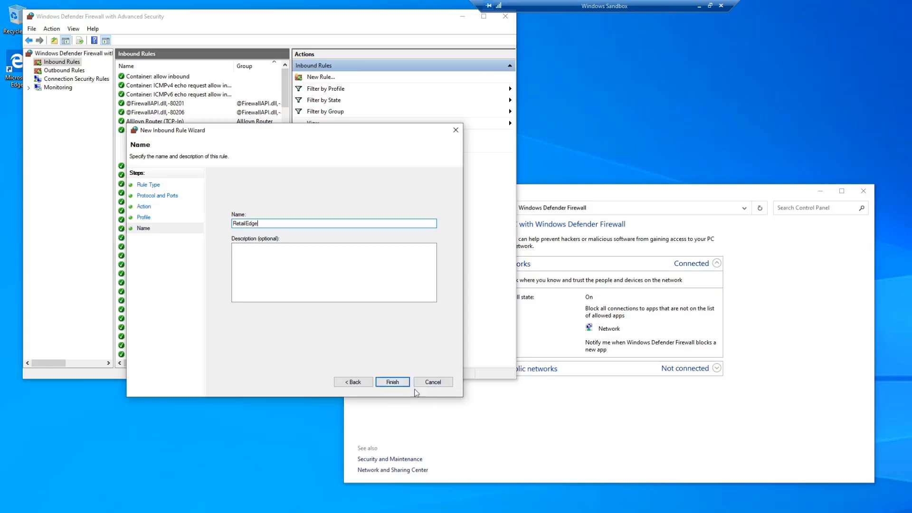
pyautogui.click(391, 381)
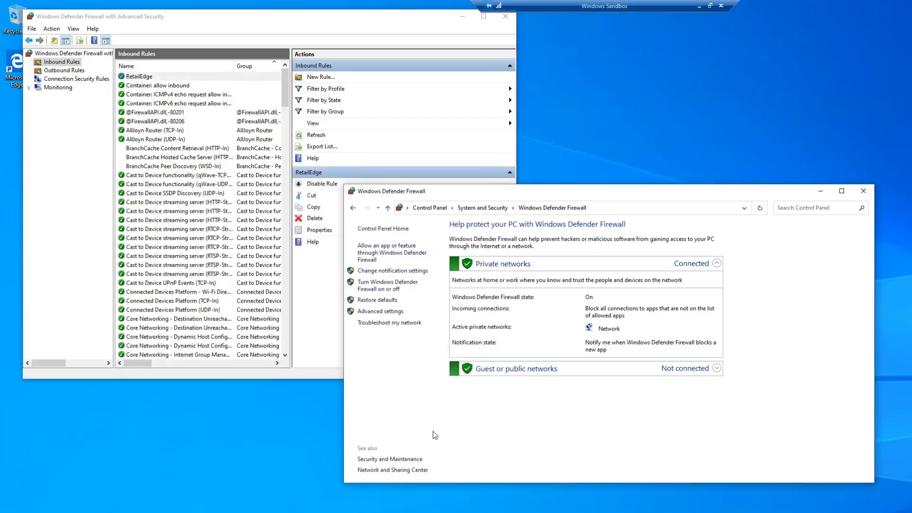